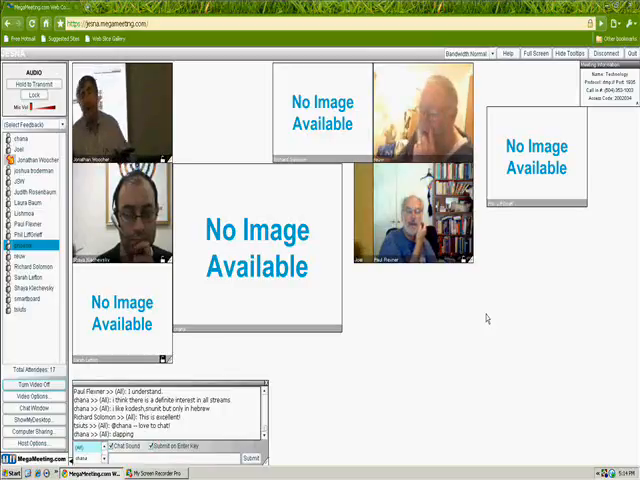
pyautogui.moveTo(398, 344)
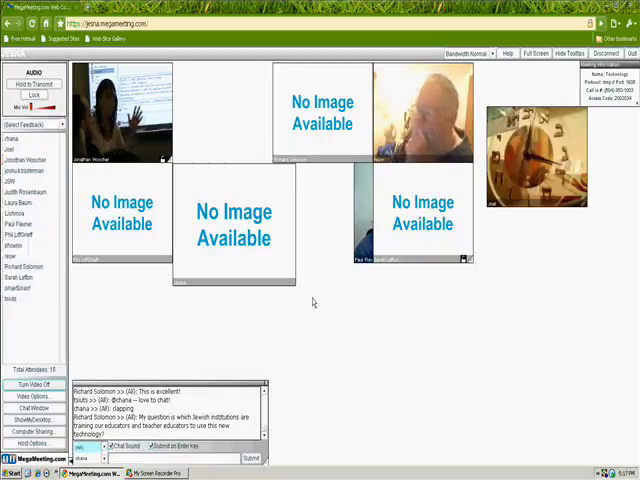
pyautogui.click(24, 244)
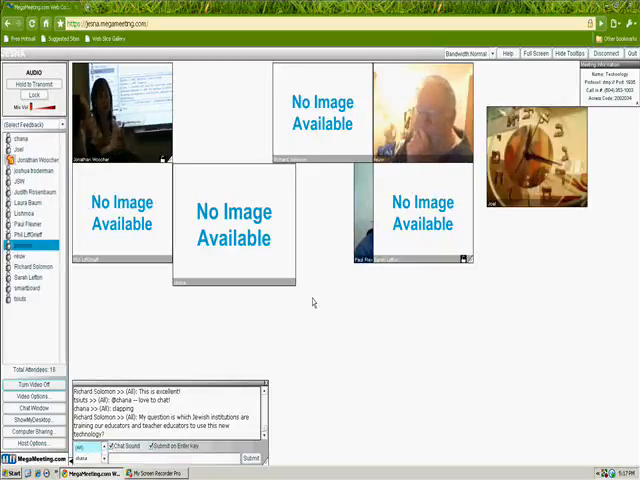